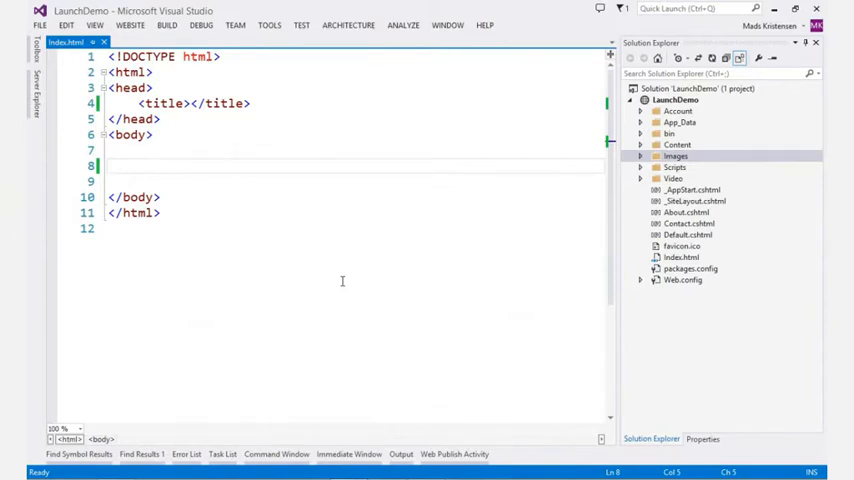
Write <div>my content</div>, rename the tags to article and add class="main-content" via IntelliSense
type("<")
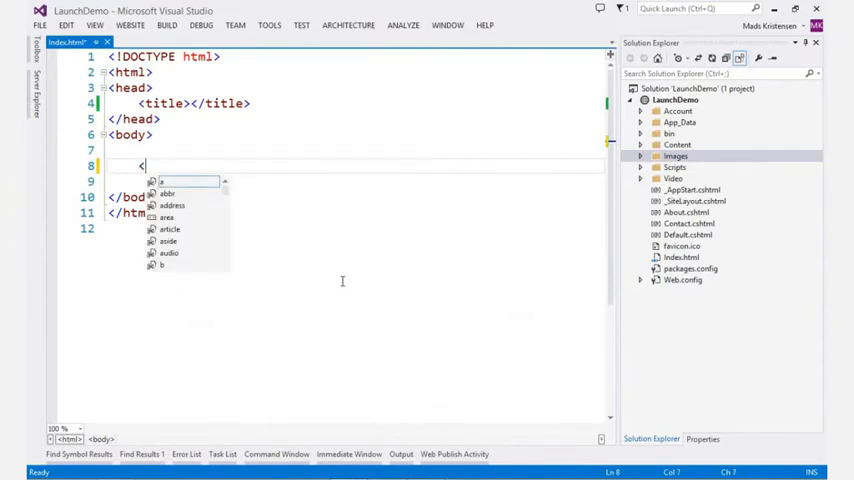
type("div")
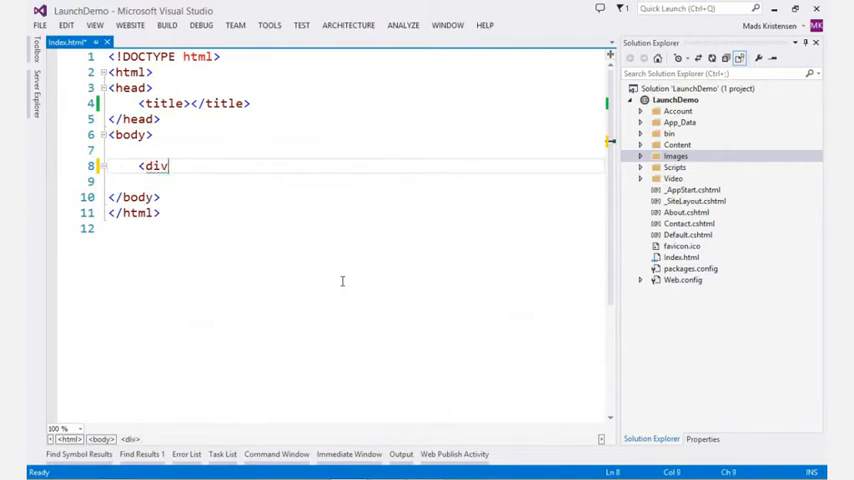
type(">my content</div>")
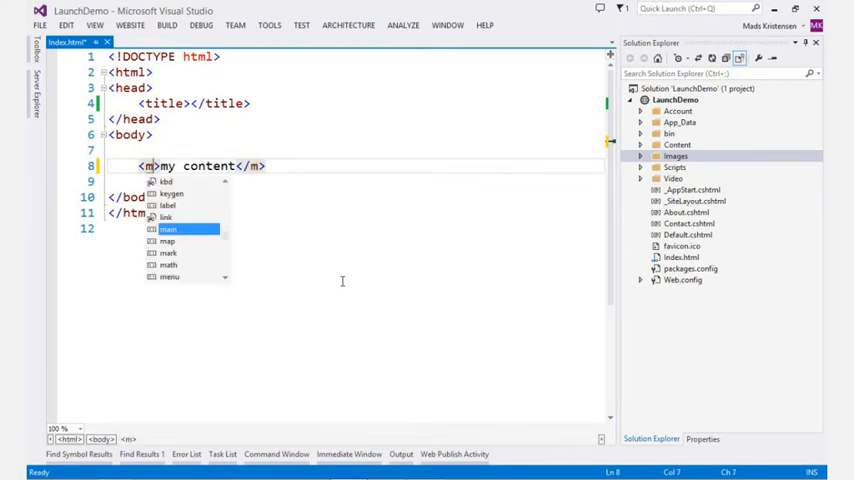
type("article")
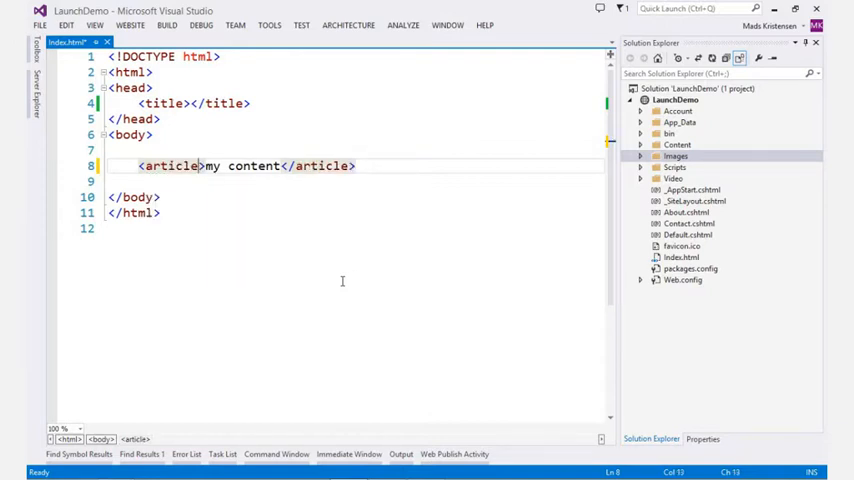
type("class=\"")
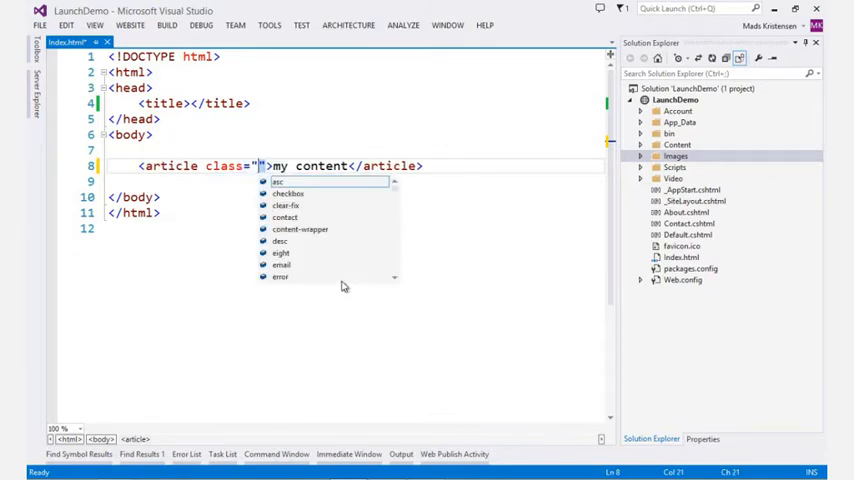
type("main-content")
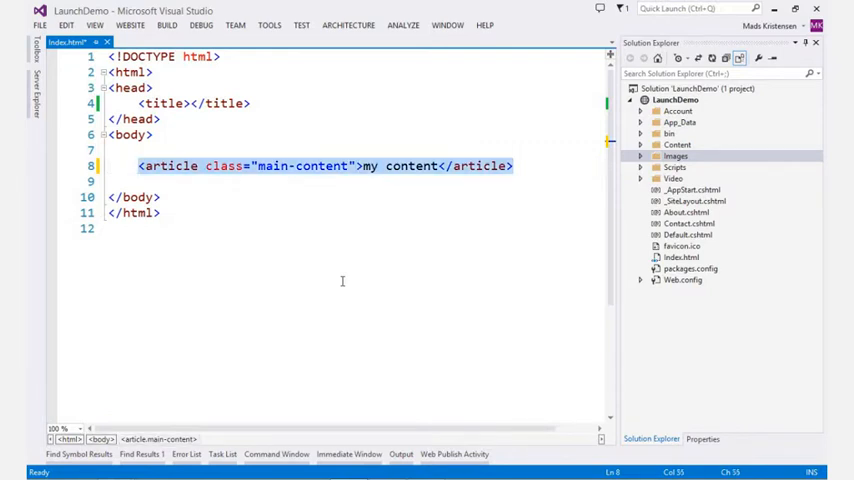
Write <footer id="pagefooter"> with a <p>Copyright paragraph and browse the & entity suggestions
type("<foo")
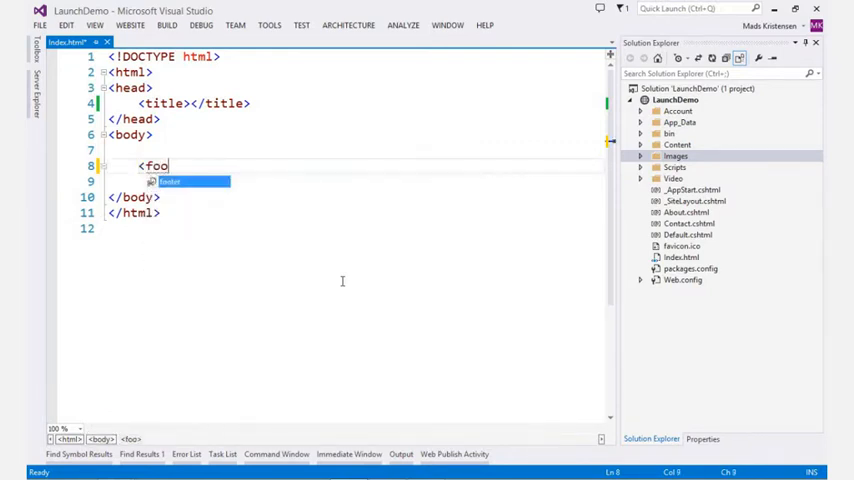
type("oter id")
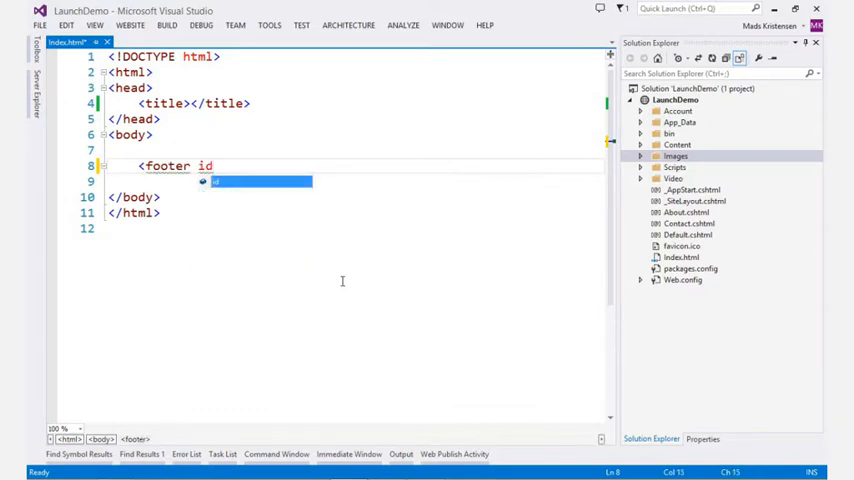
type("=\"pagefooter\"")
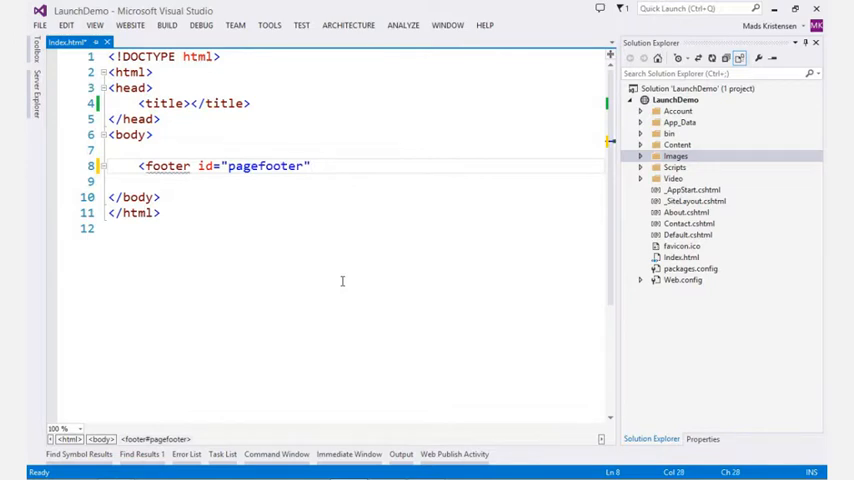
type("<p></p>")
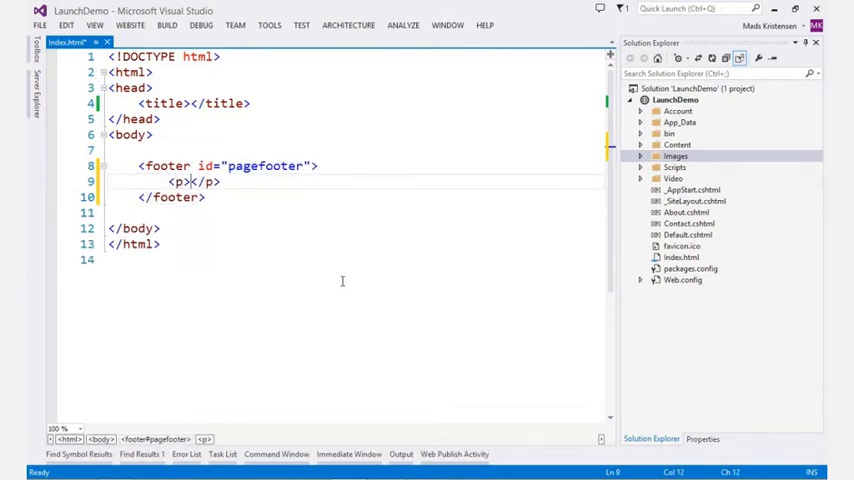
type("Copyright")
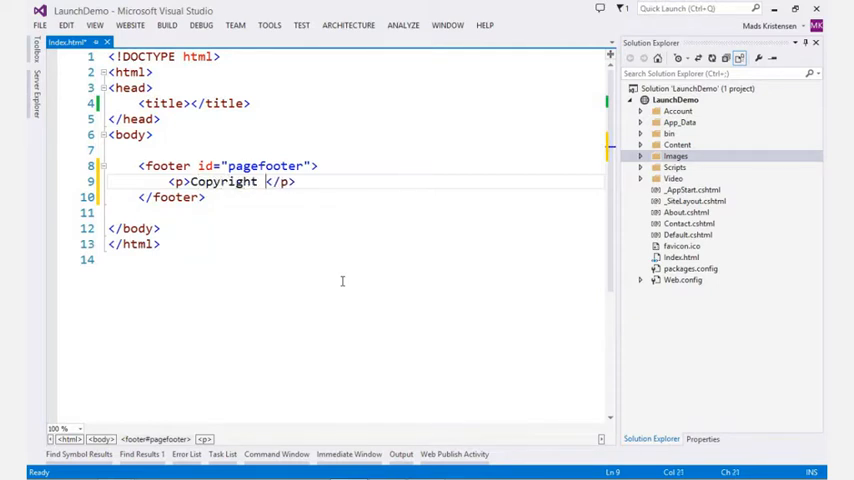
type("&")
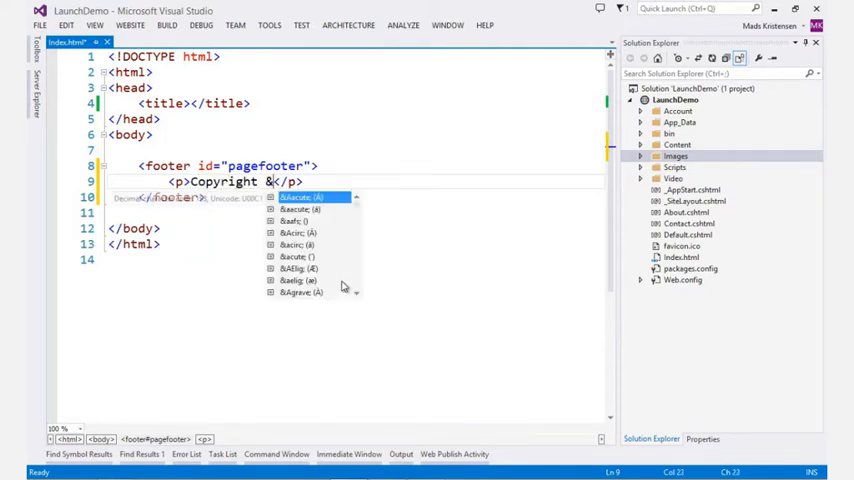
scroll("down", 3)
type("<audio")
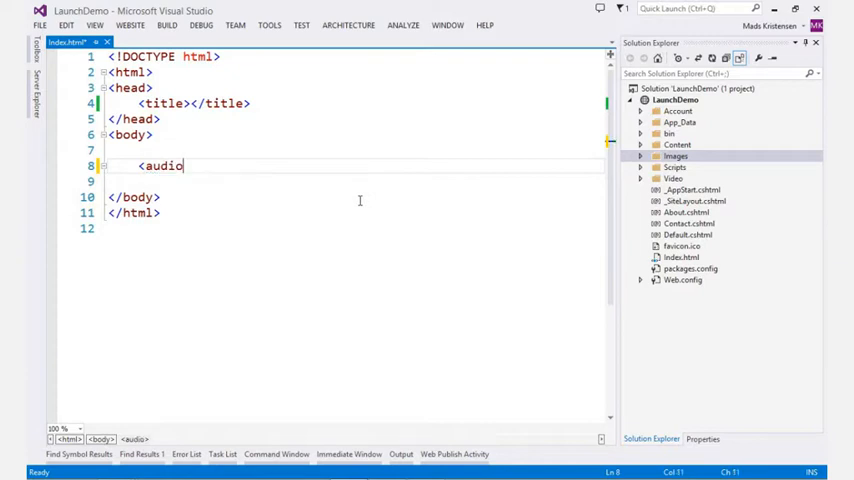
Complete an <audio controls="controls"> tag, then apply a suggested action from the img smart tag
type("controls=\"controls\">")
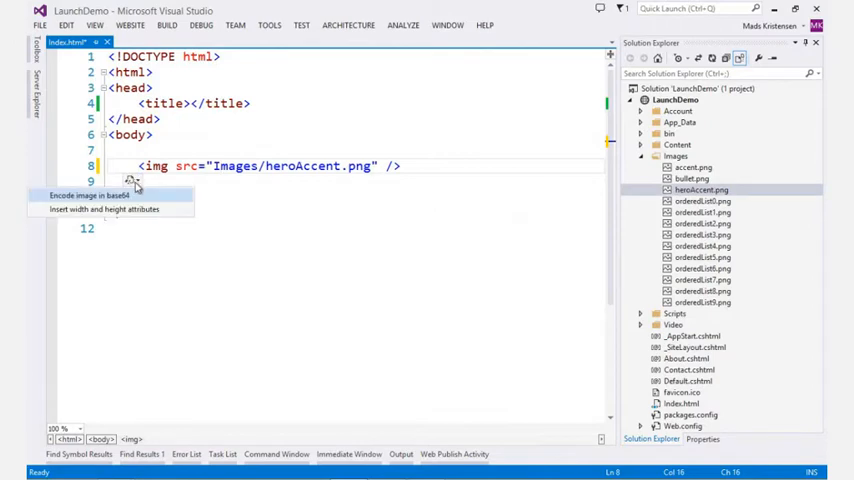
left_click(104, 208)
type("<div ng-model=\"")
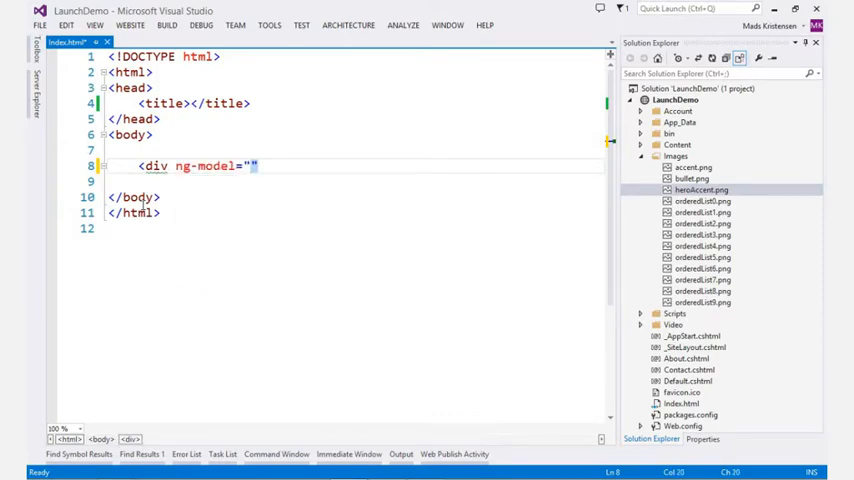
Try the todo and title entries, then start an <input element in the body
type("todo")
left_click(352, 180)
type("<h2>{{}}</h2>")
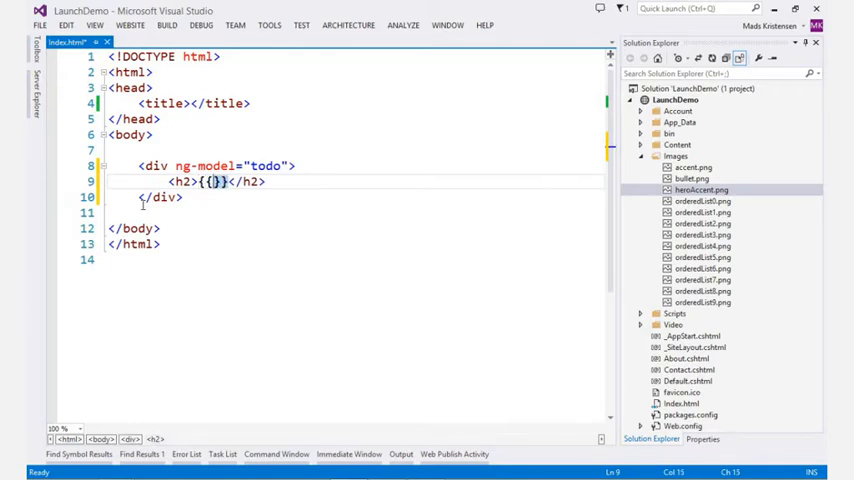
type("title")
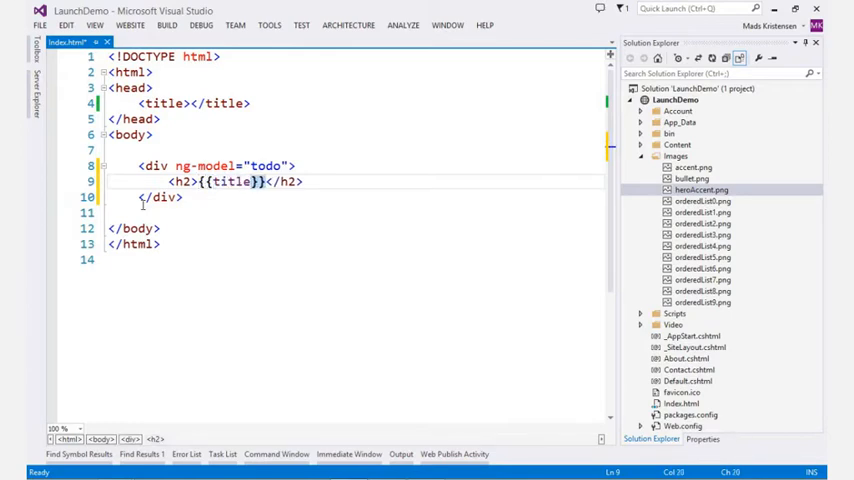
type("<input")
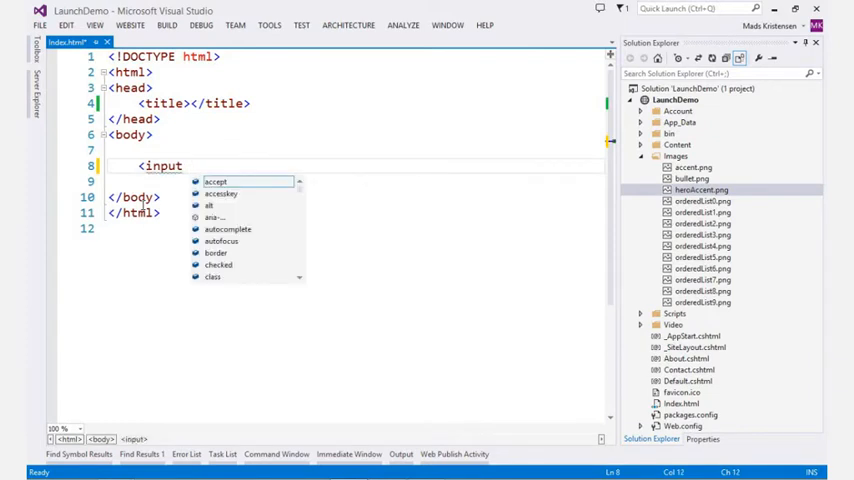
Give the input data-bind="value: firstName" using IntelliSense and self-close it with />
type("data-bind")
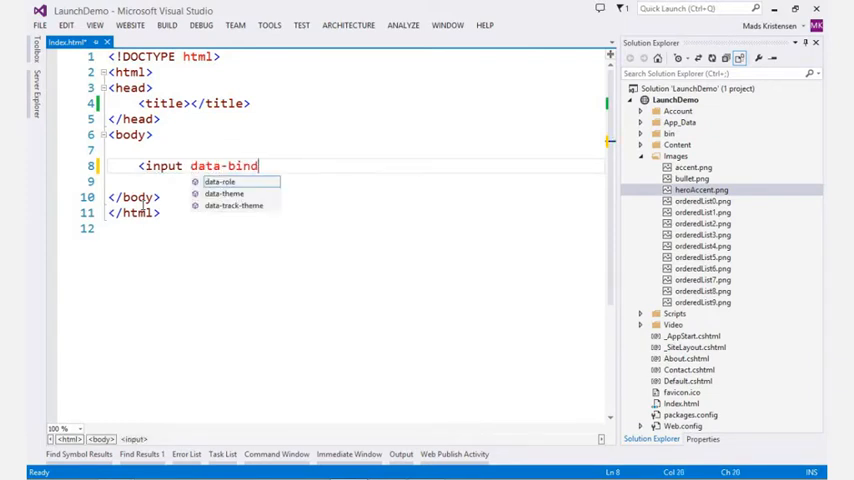
type("=\"v")
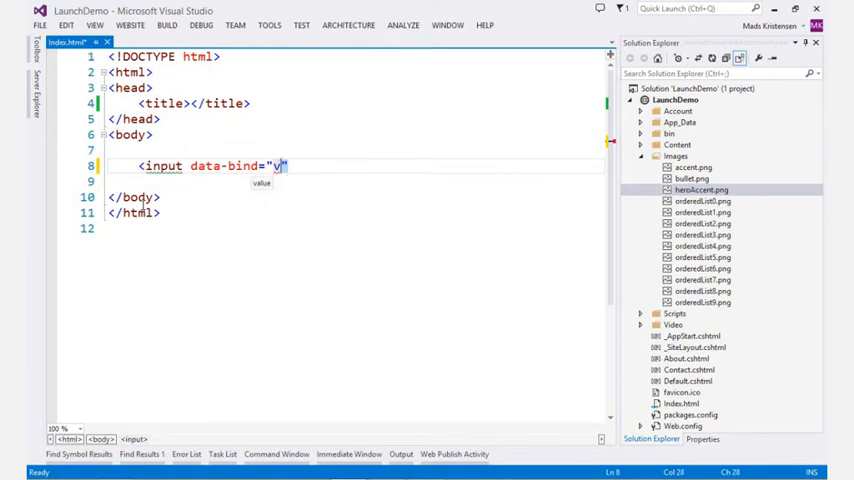
type("alue: firstName")
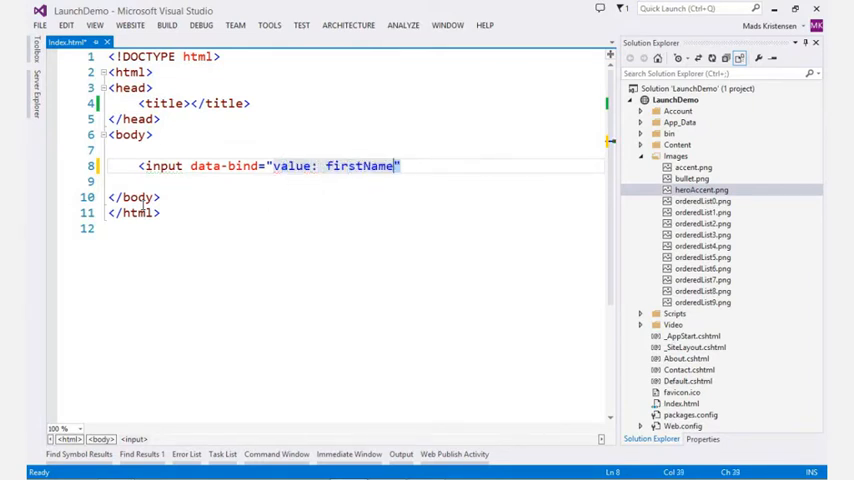
type("/>")
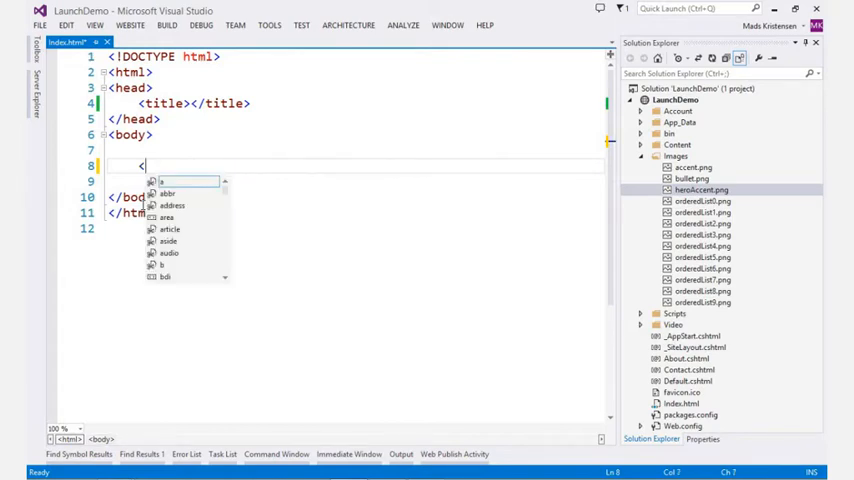
Write <p style="color:# and choose the green #83d358 from the colour picker
type("p style=\"color\"")
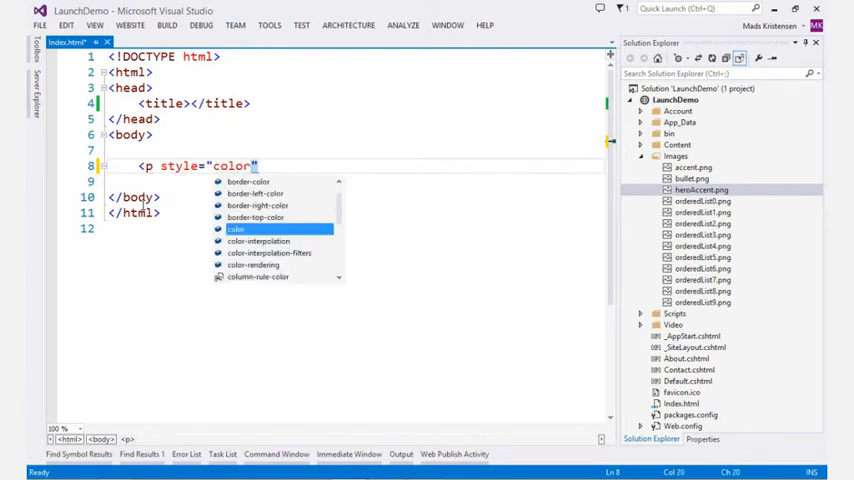
type(":#000000")
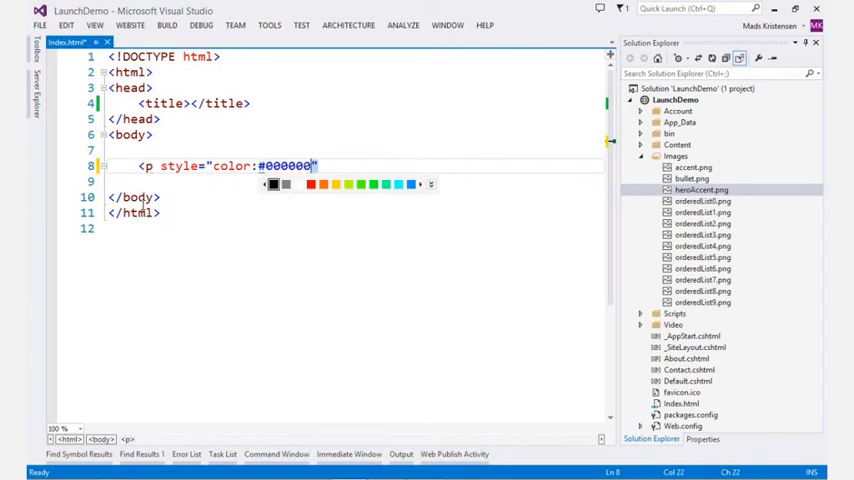
left_click(432, 184)
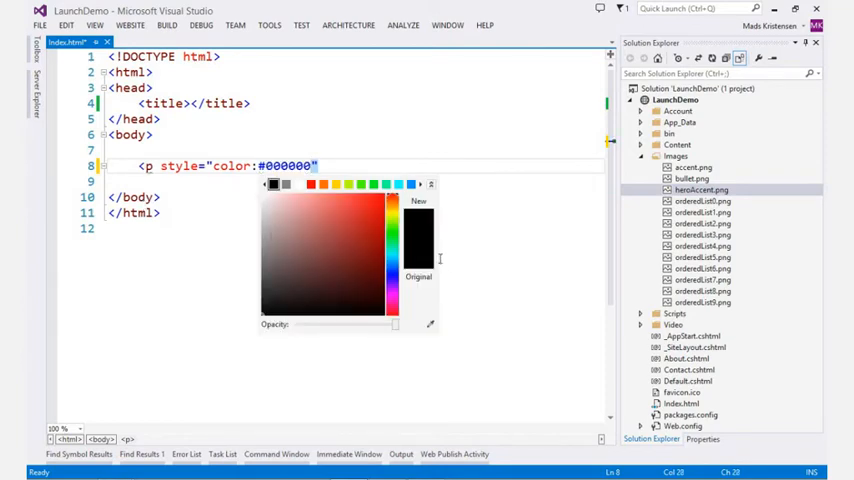
left_click(332, 216)
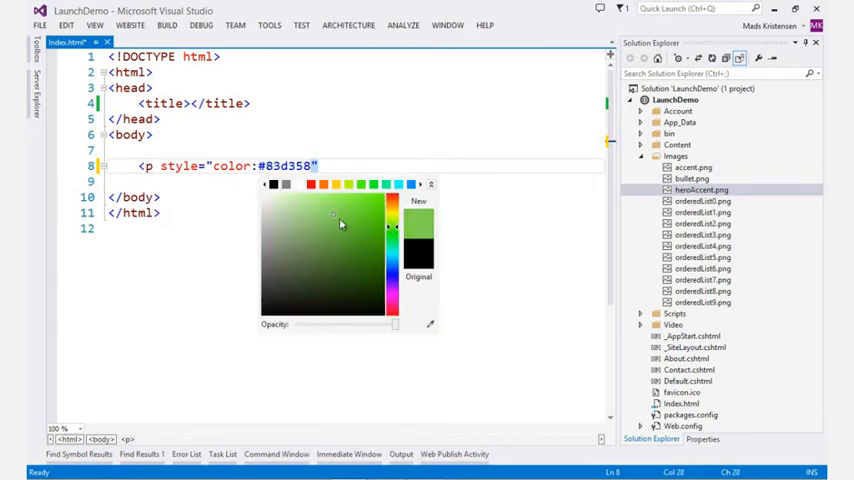
left_click_drag(394, 326, 378, 326)
type("<style>")
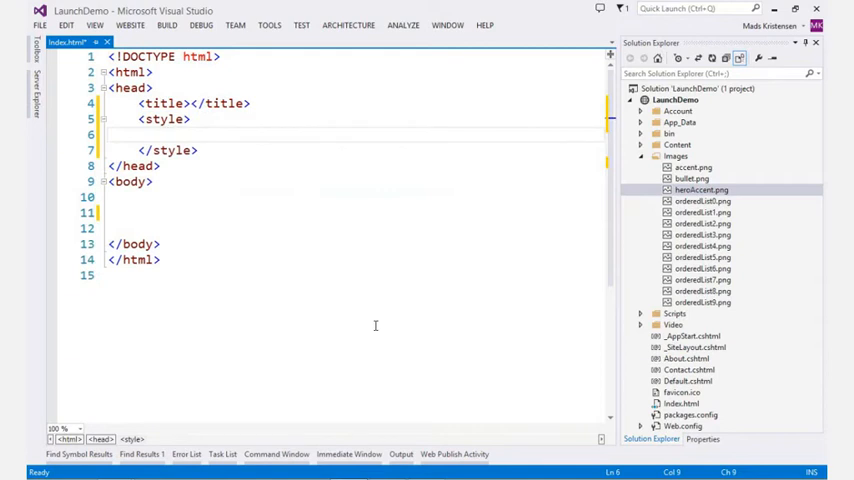
Write a body { background rule in the style block and pick its colour from the picker
type("body")
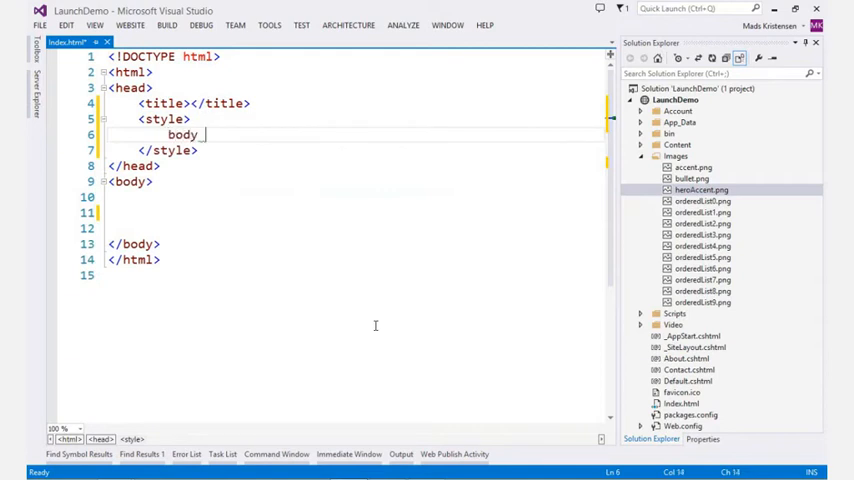
type("{background: #000000")
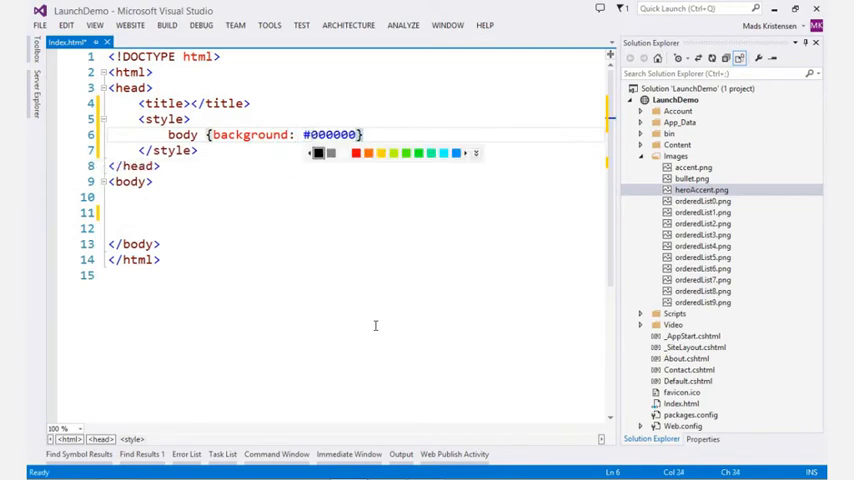
left_click(316, 152)
type("var")
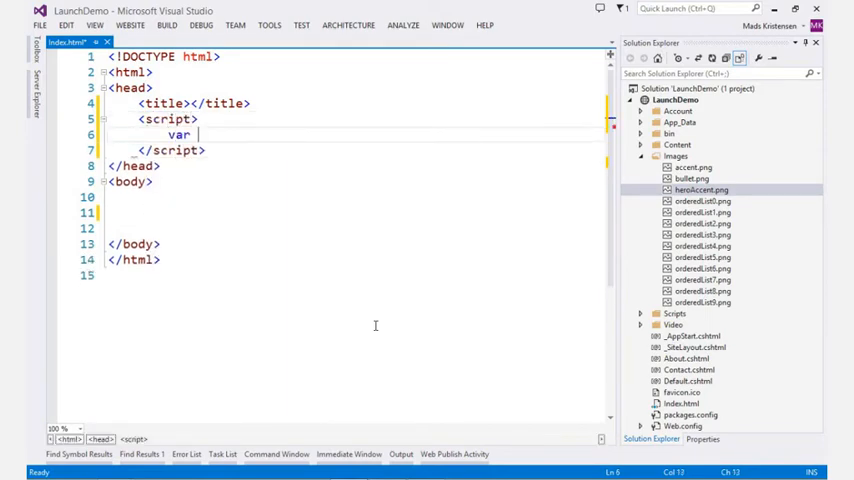
In the script block write var body = document.body; with IntelliSense completing document
type("body = docu")
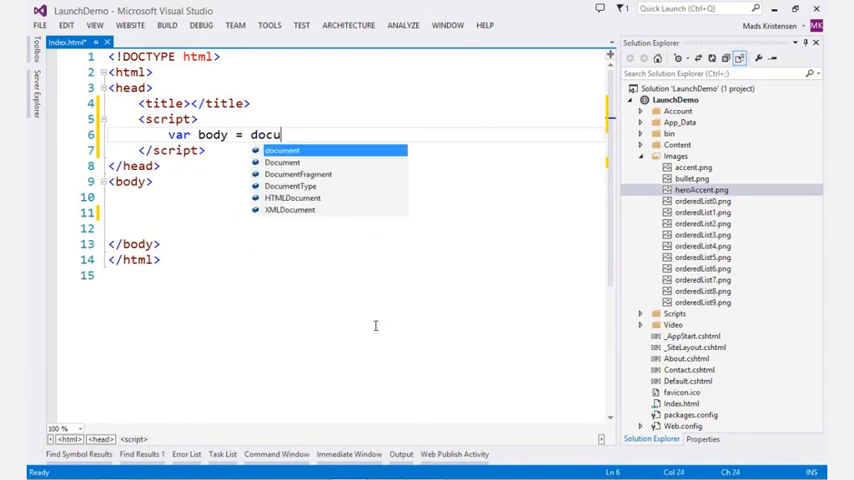
type("ment.body;")
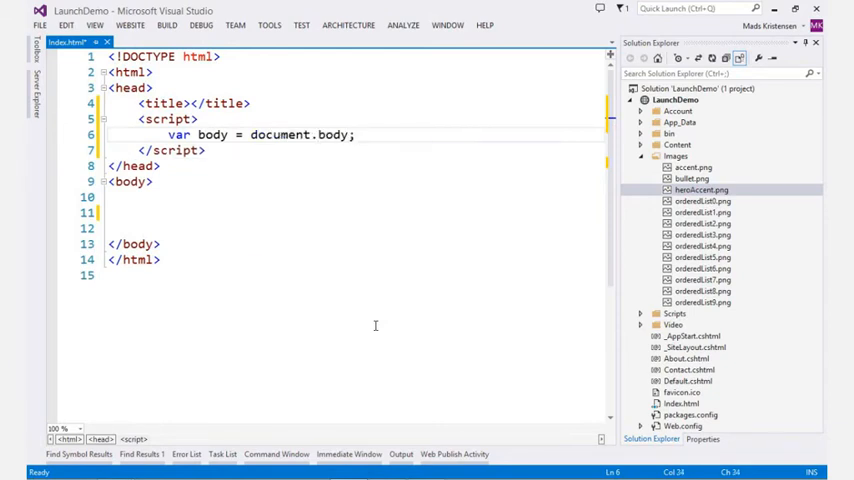
Start a <meta tag and try charset=", name="ms… and twitter entries from IntelliSense
type("meta")
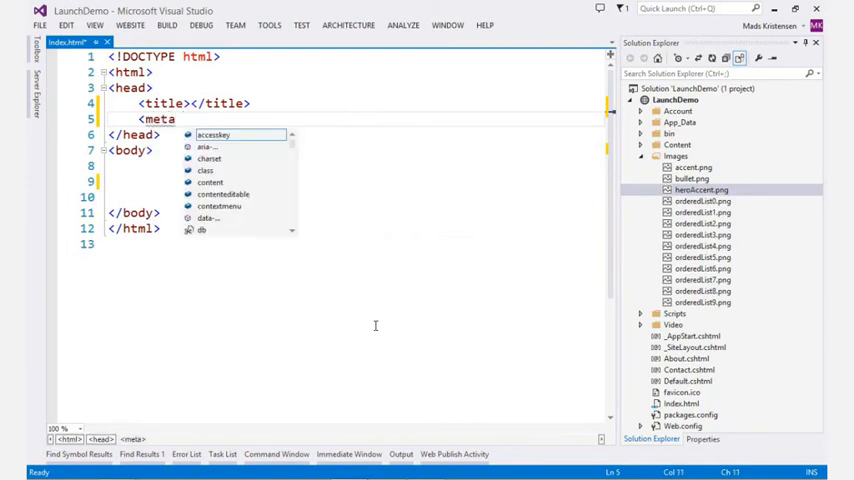
type("charset=\"")
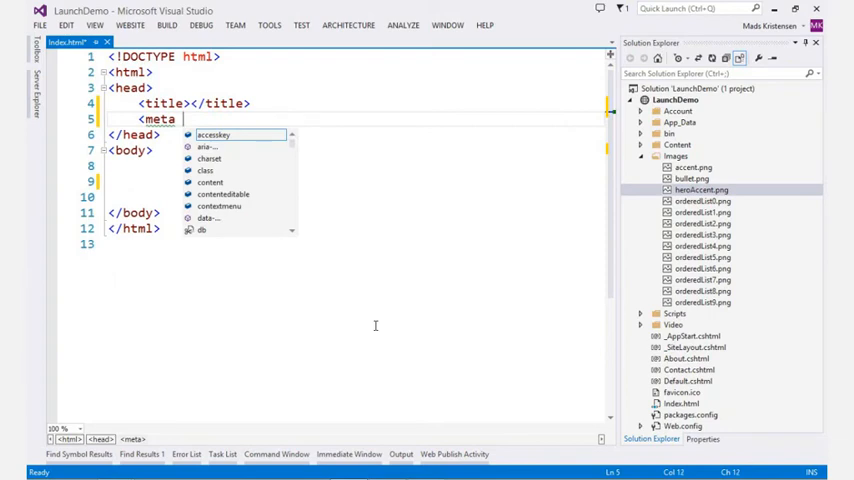
type("name=\"m\"")
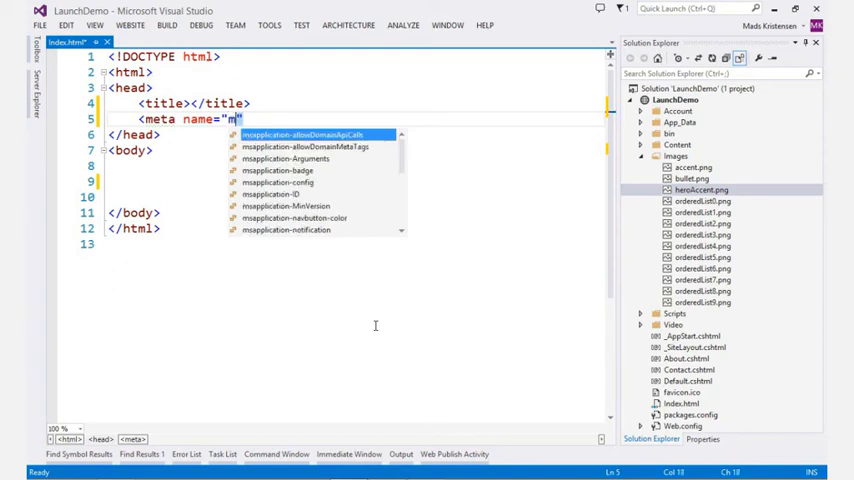
type("s")
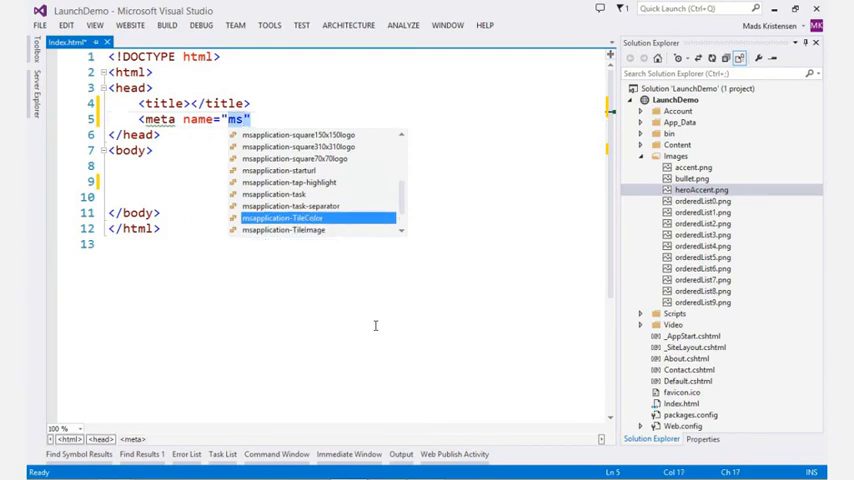
type("twitt")
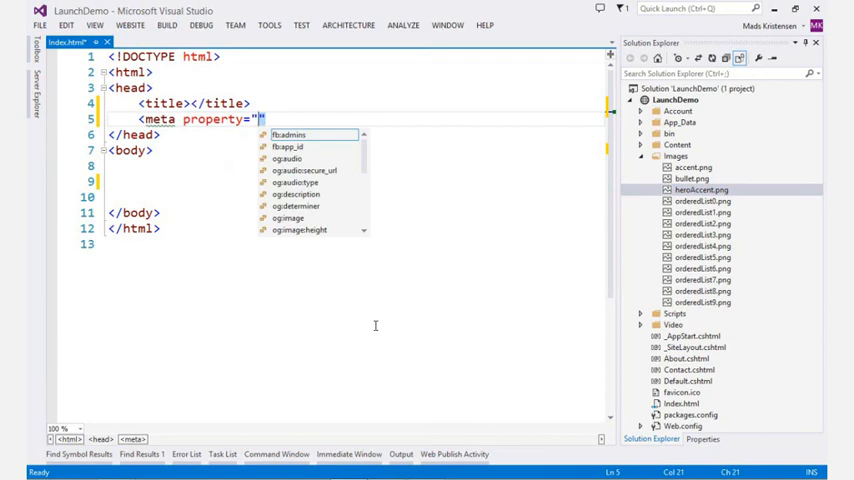
Set the meta property to the Open Graph value og:im to see og: suggestions
type("og:")
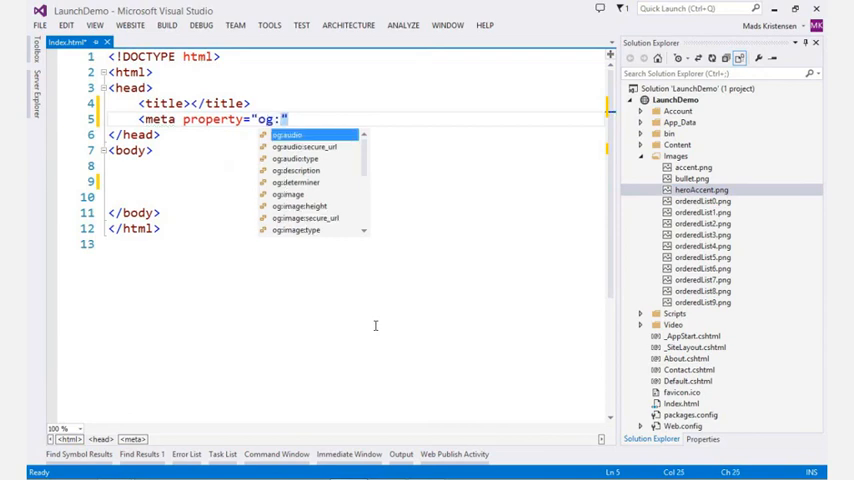
type("im")
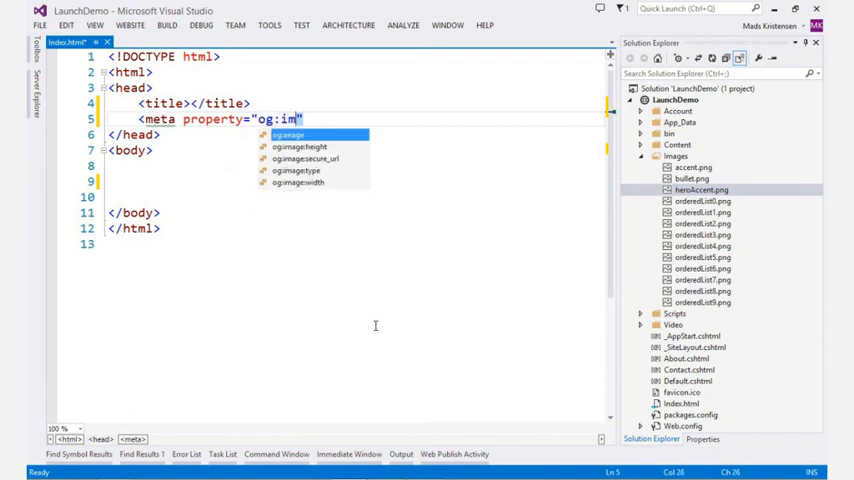